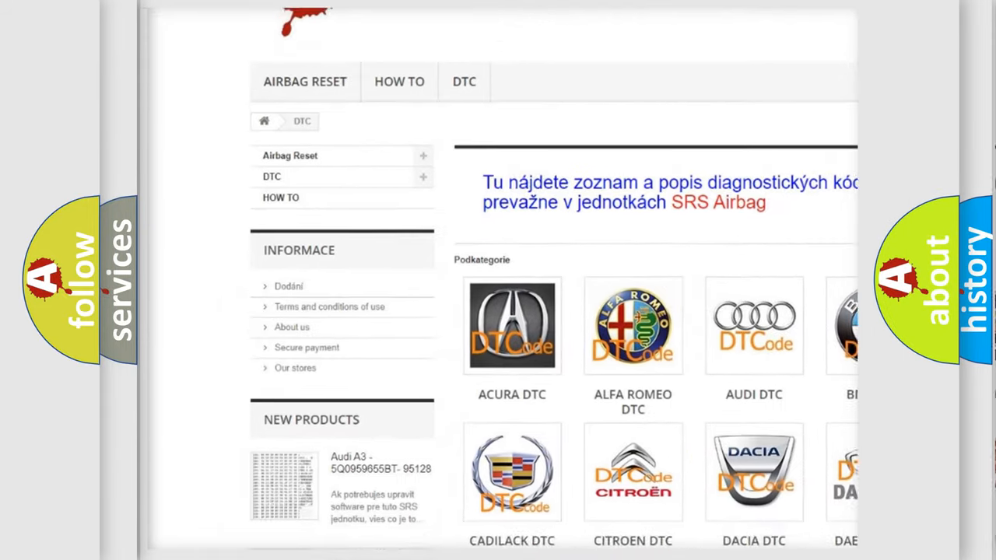
scroll(down, 3)
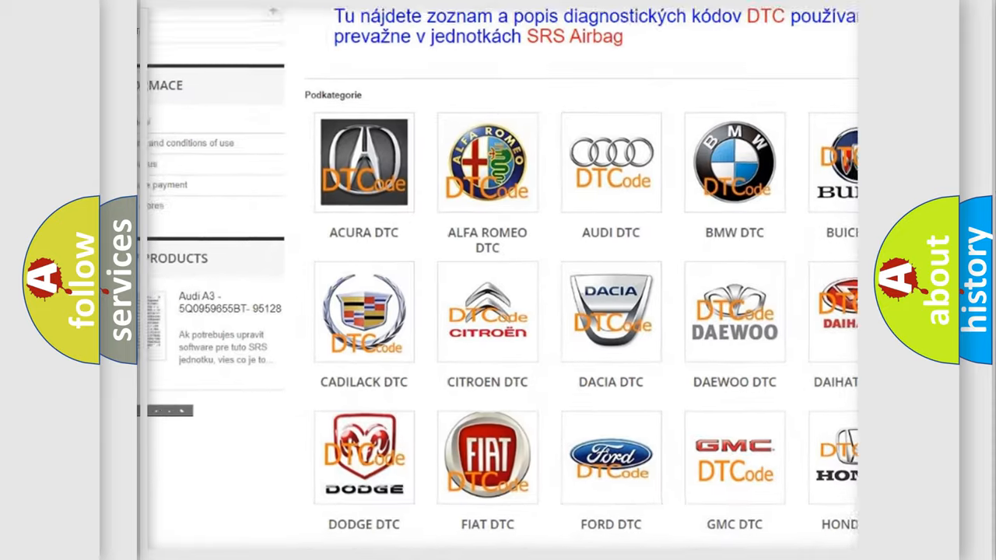
scroll(down, 3)
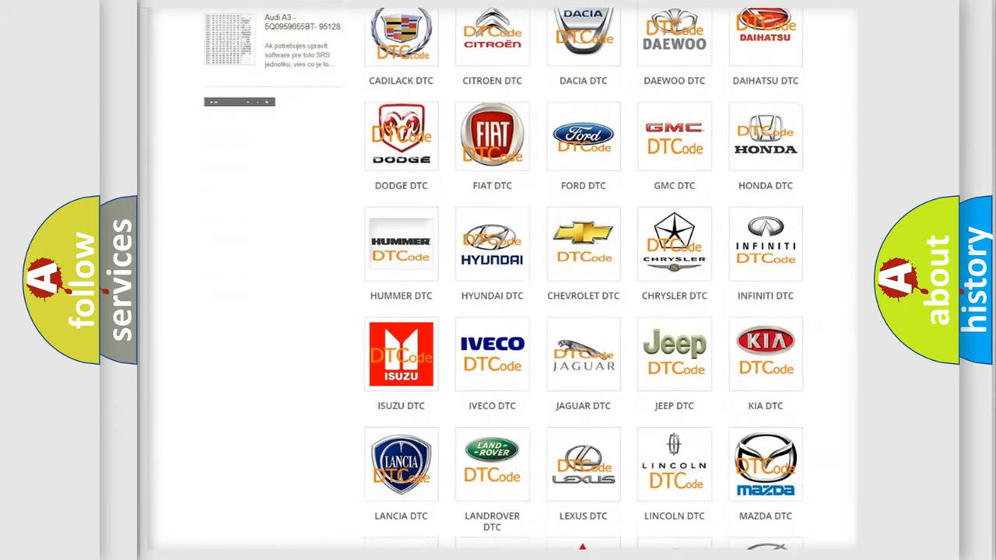
scroll(down, 3)
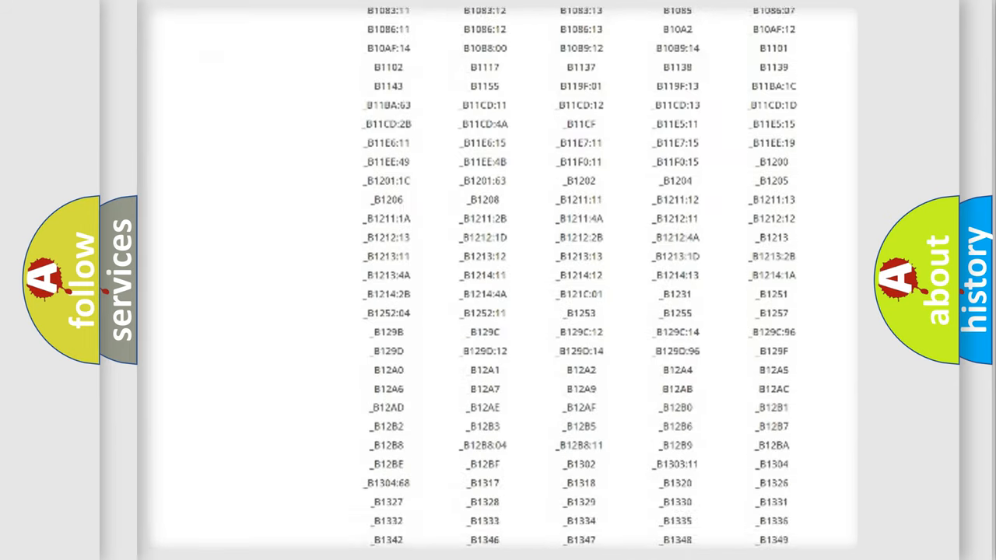
scroll(down, 3)
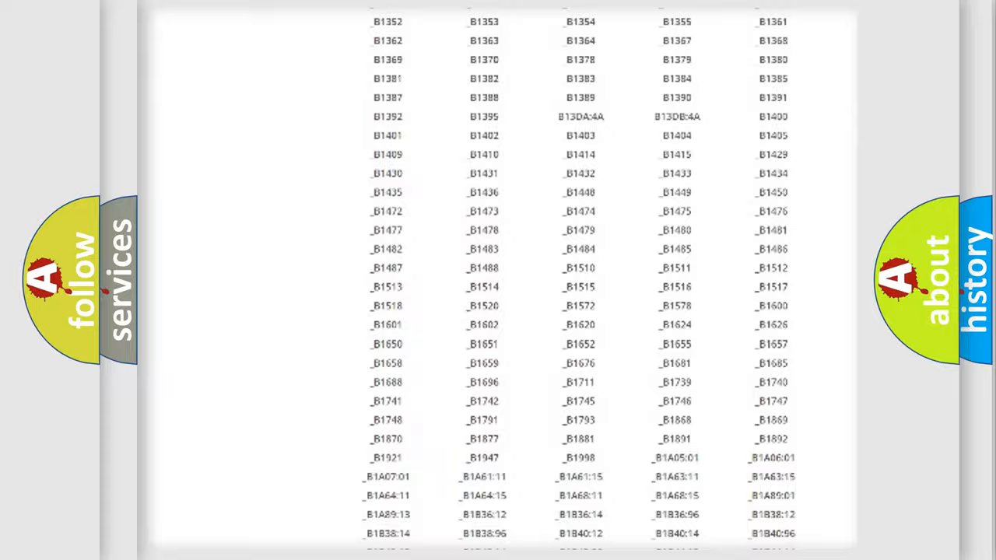